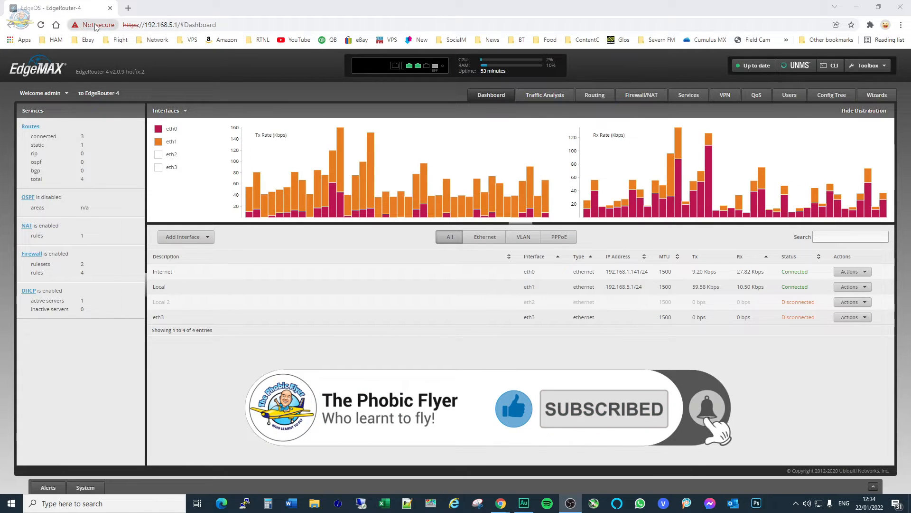
Step: Inspect the router's untrusted certificate from the browser's not-secure indicator and close the details
{"action": "left_click", "coordinate": [93, 25]}
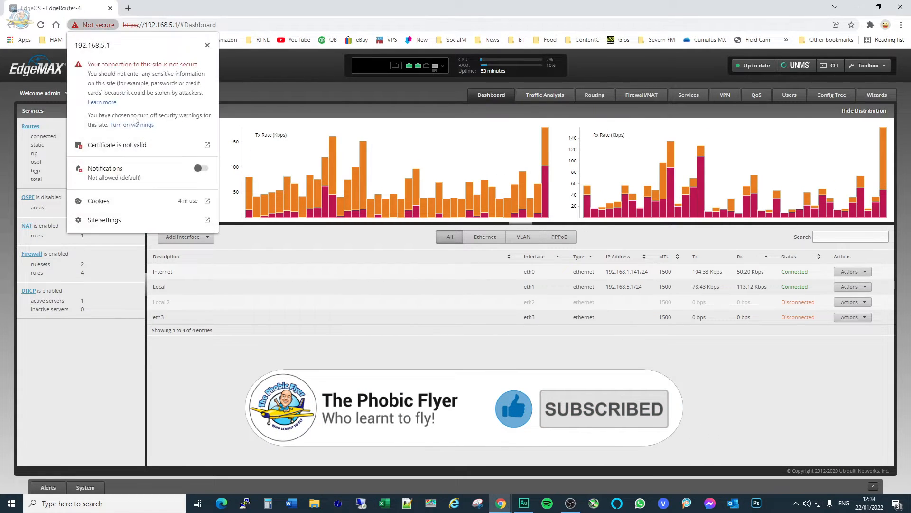
{"action": "left_click", "coordinate": [116, 145]}
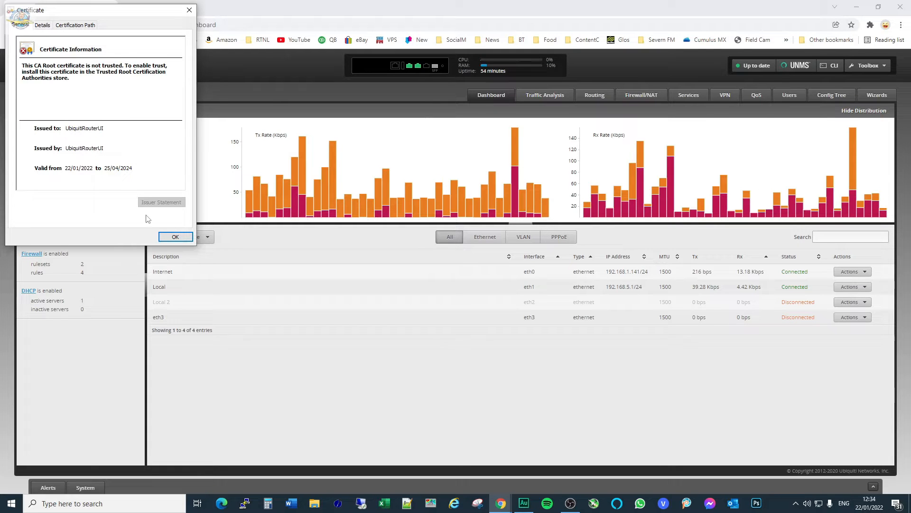
{"action": "left_click", "coordinate": [174, 236]}
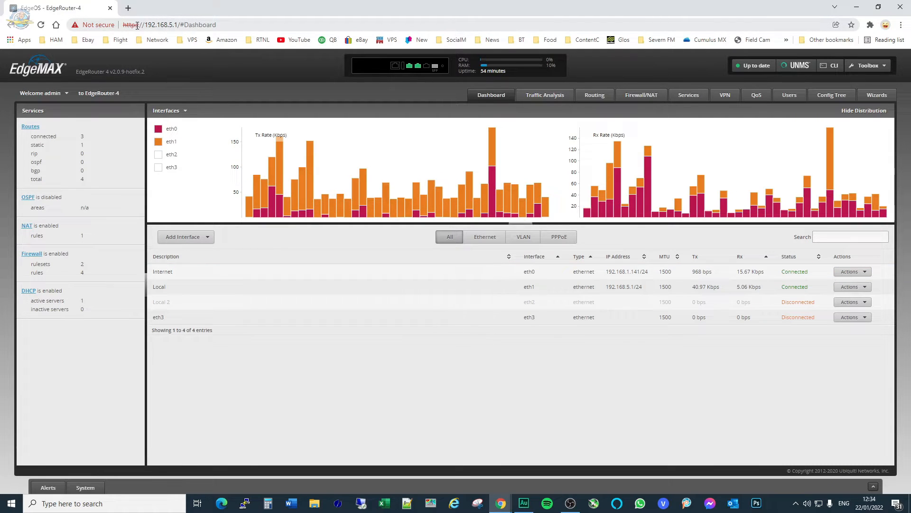
{"action": "mouse_move", "coordinate": [98, 25]}
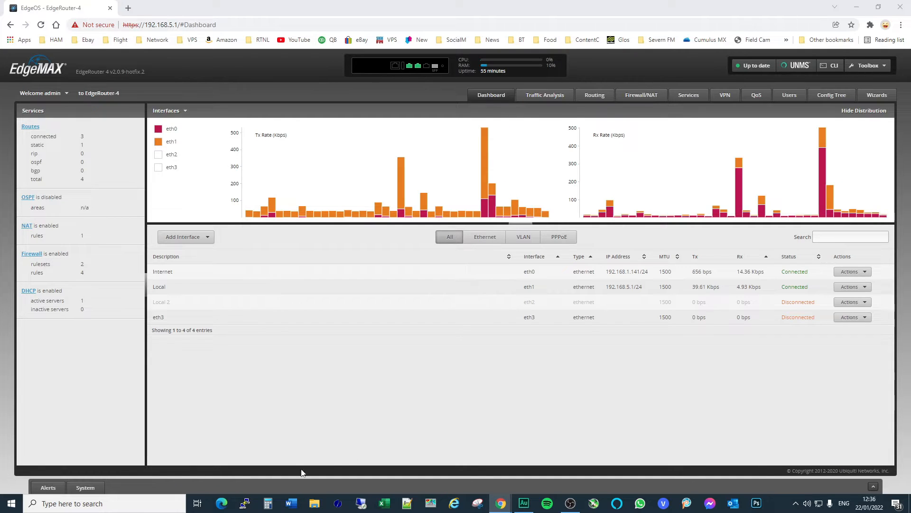
Step: Open the saved EdgeRouter SSH session to 192.168.5.1, log in as admin, and maximise the terminal
{"action": "left_click", "coordinate": [244, 504]}
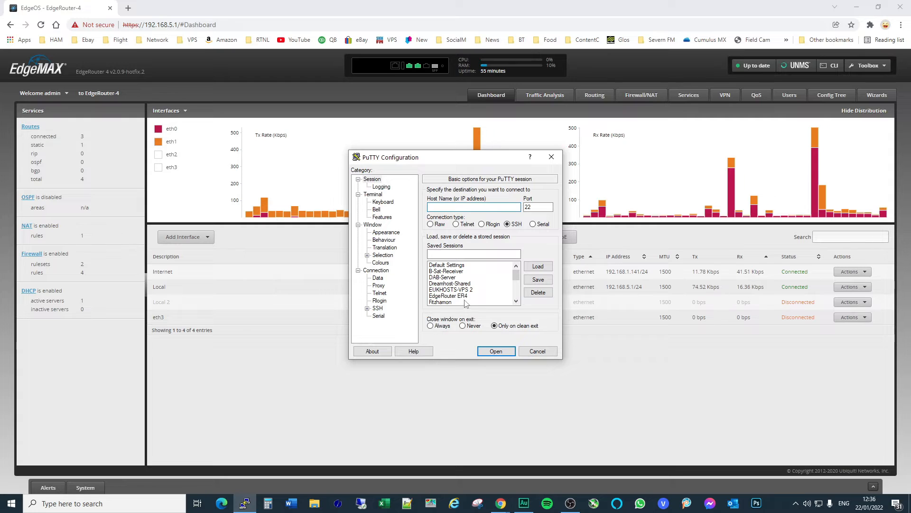
{"action": "left_click", "coordinate": [495, 350]}
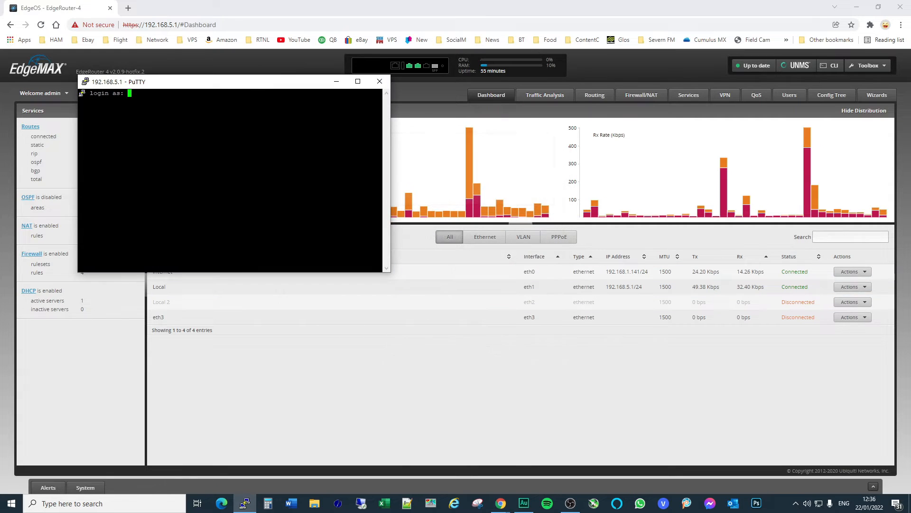
{"action": "type", "text": "admin"}
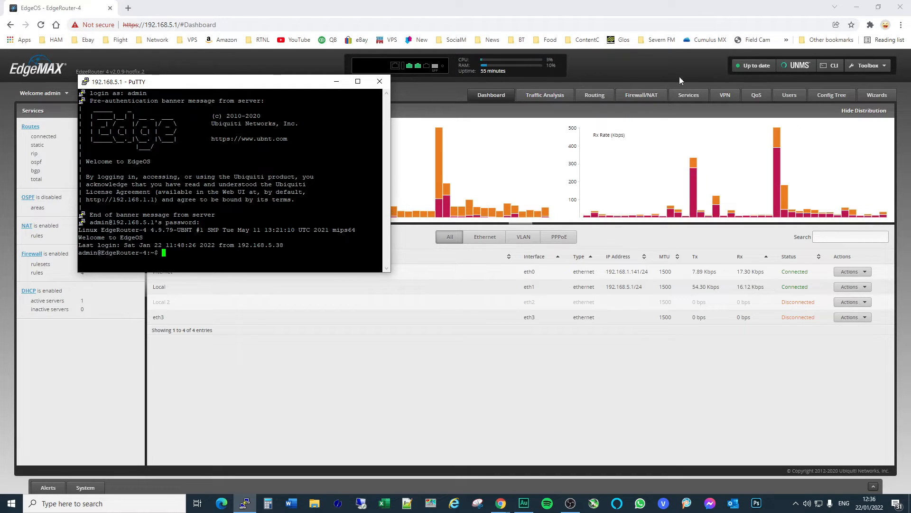
{"action": "left_click", "coordinate": [358, 81]}
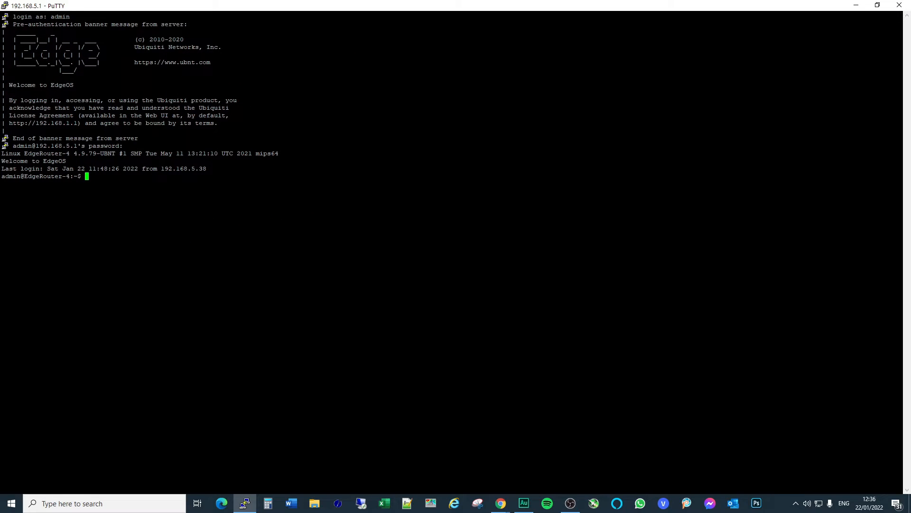
Step: Run the ubnt-letsencrypt install.sh from GitHub via curl piped to sudo bash, then begin the renew.acme.sh -d command
{"action": "left_click", "coordinate": [500, 503]}
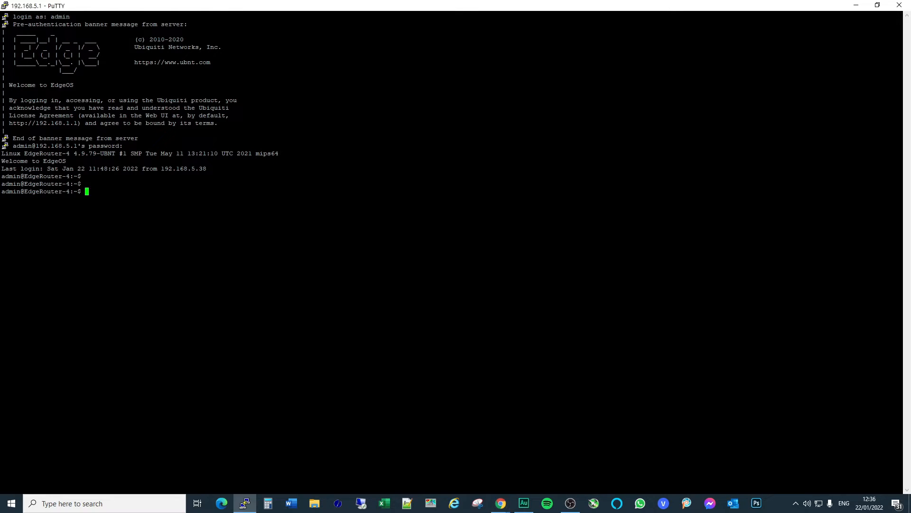
{"action": "type", "text": "curl https://raw.githubusercontent.com/j-c-m/ubnt-letsencrypt/master/install.sh | sudo bash"}
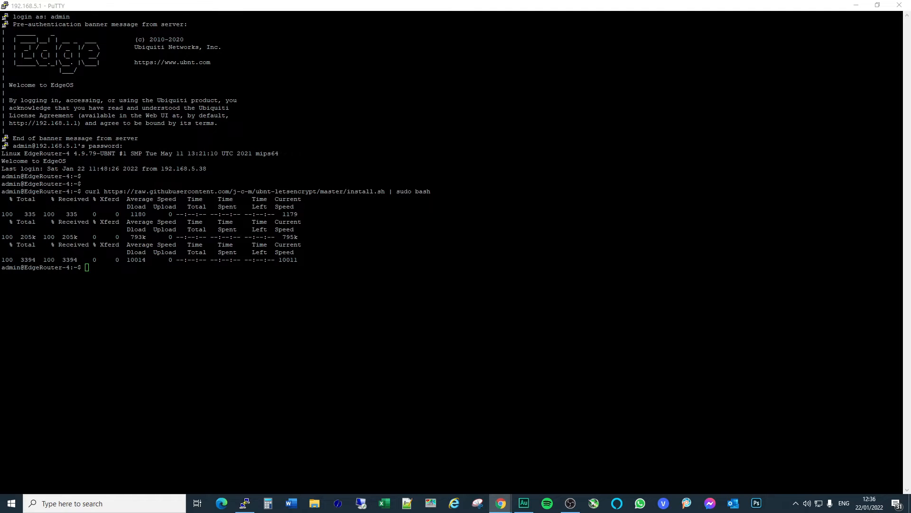
{"action": "type", "text": "sudo /config/scripts/renew.acme.sh -d"}
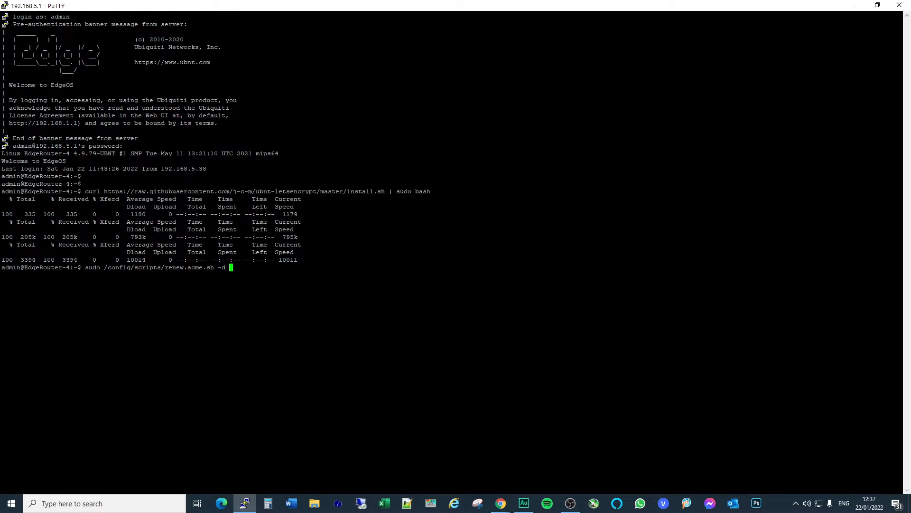
Step: Request the certificate with renew.acme.sh -d router.thephobicflyer.com, which reports renewal skipped until March 2022
{"action": "type", "text": "router."}
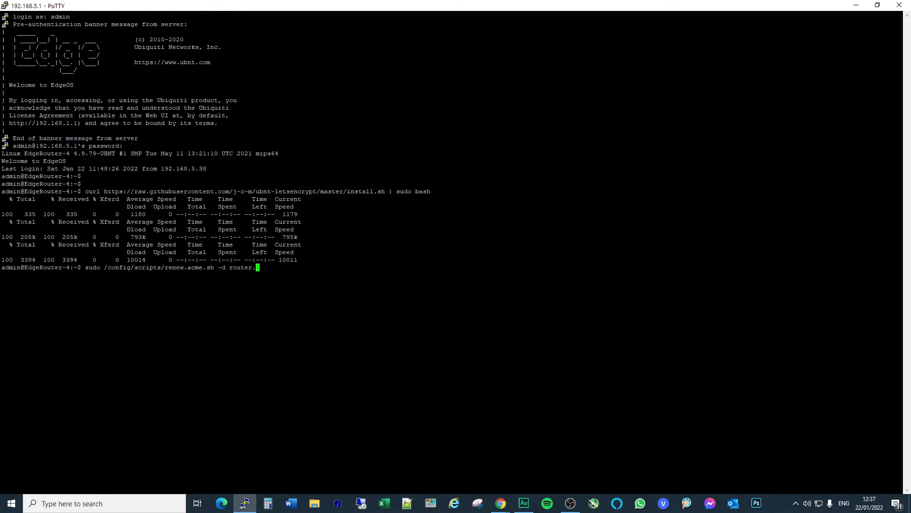
{"action": "type", "text": "thephobi"}
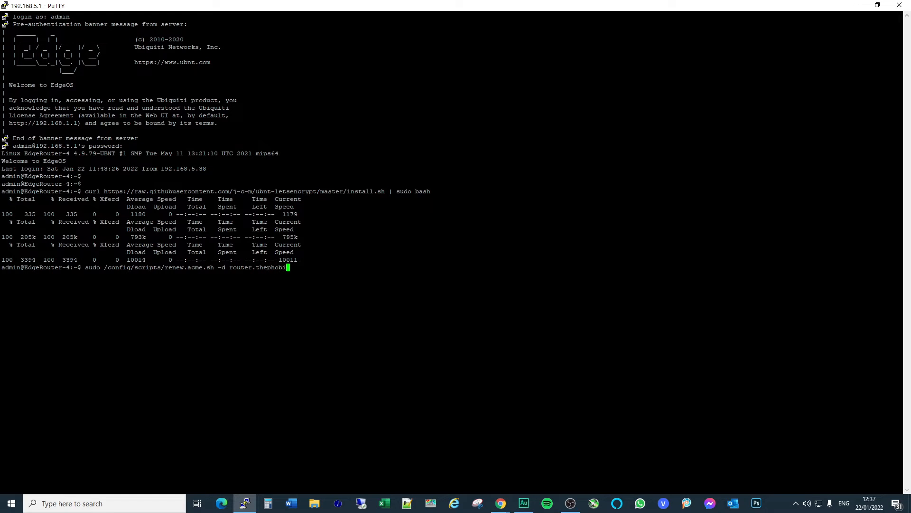
{"action": "type", "text": "cflyer.com"}
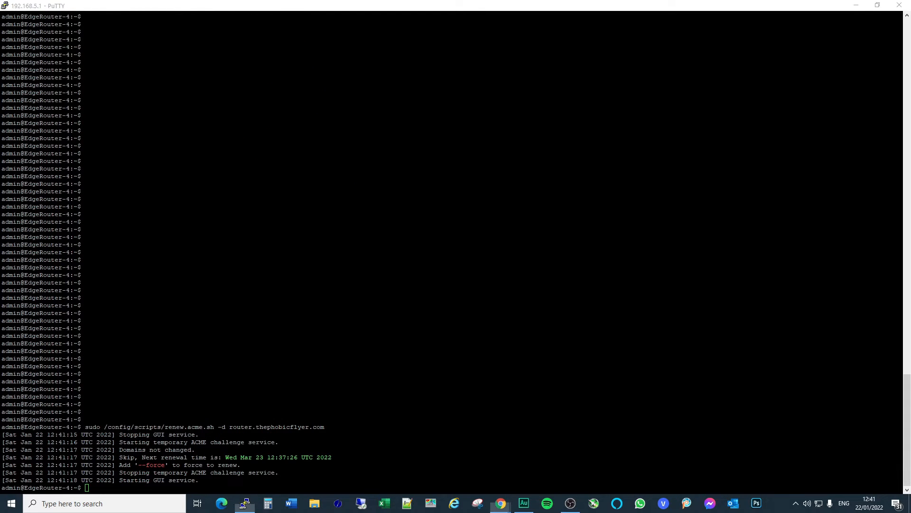
Step: In configure mode, map static host router.thephobicflyer.com to 192.168.5.1 and set the GUI cert-file to /config/ssl/server.pem
{"action": "type", "text": "configure"}
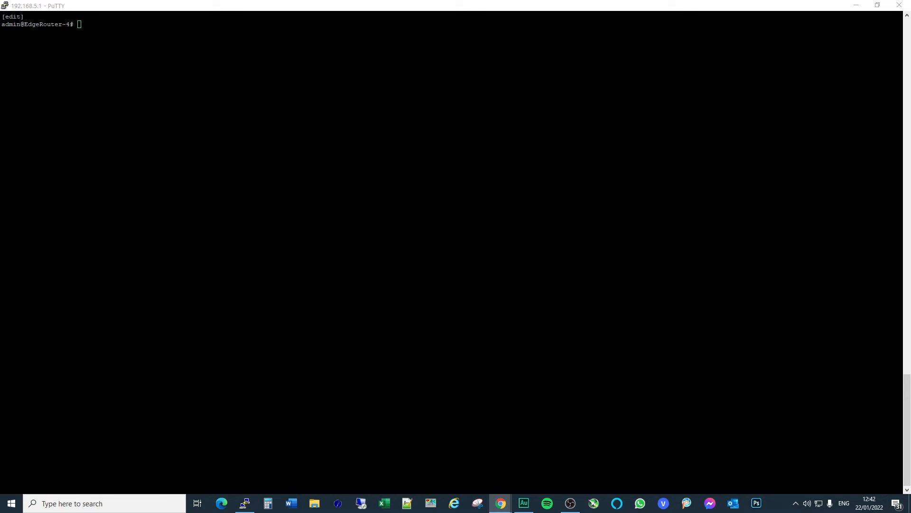
{"action": "type", "text": "set system static-host-mapping host-name subdomain.example.co"}
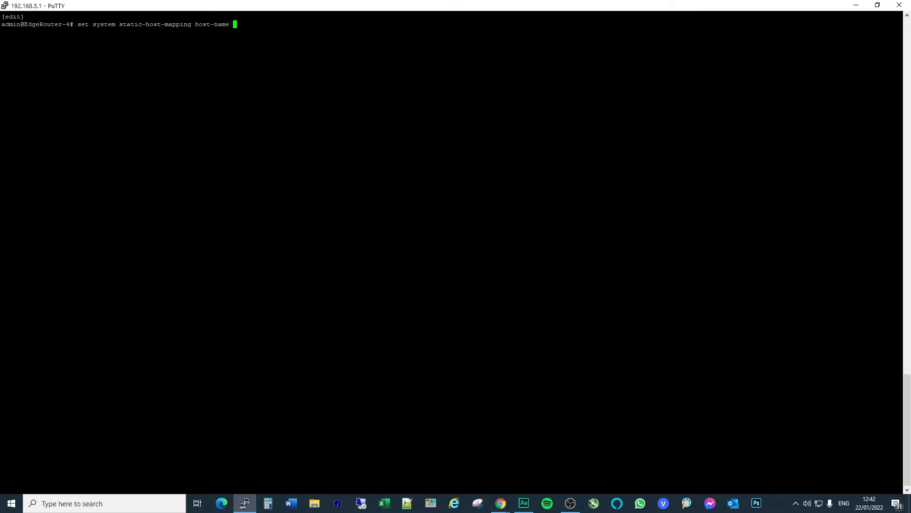
{"action": "type", "text": "router"}
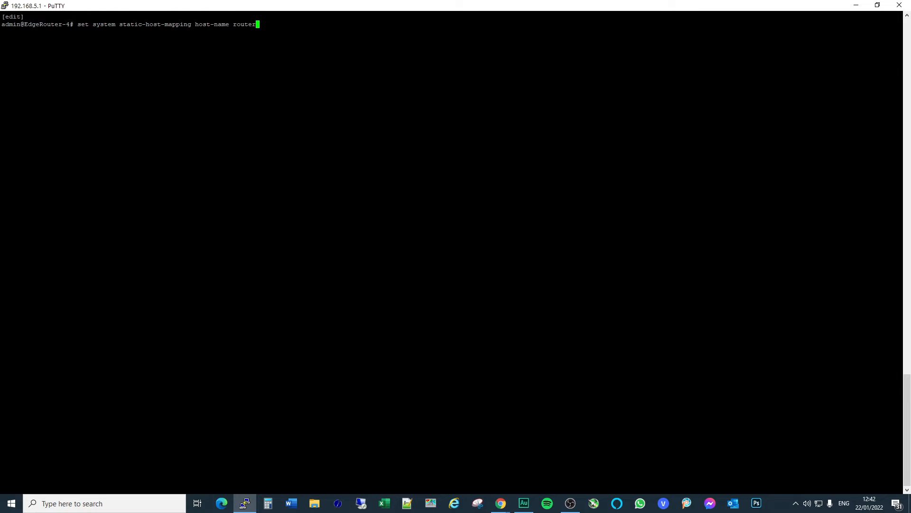
{"action": "type", "text": ".thephobicflyer.com inet 192.168.5.1"}
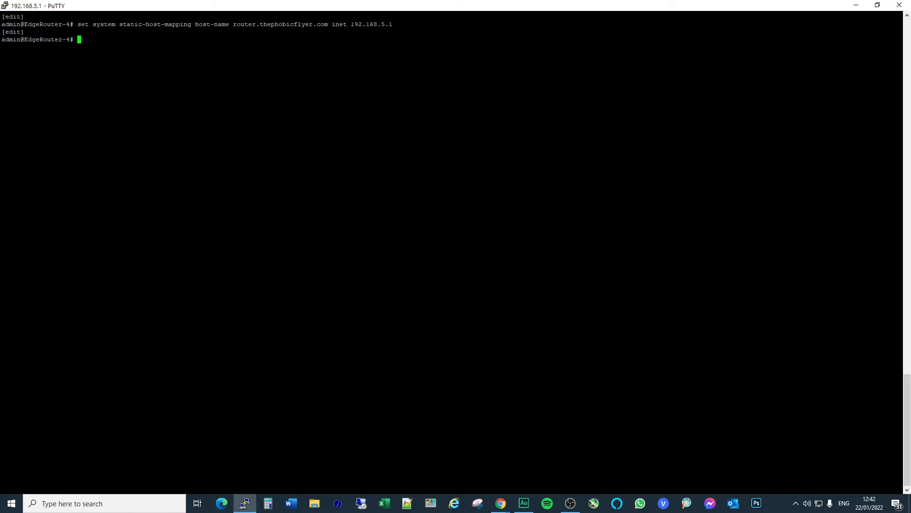
{"action": "type", "text": "set service gui cert-file /config/ssl/server.pem"}
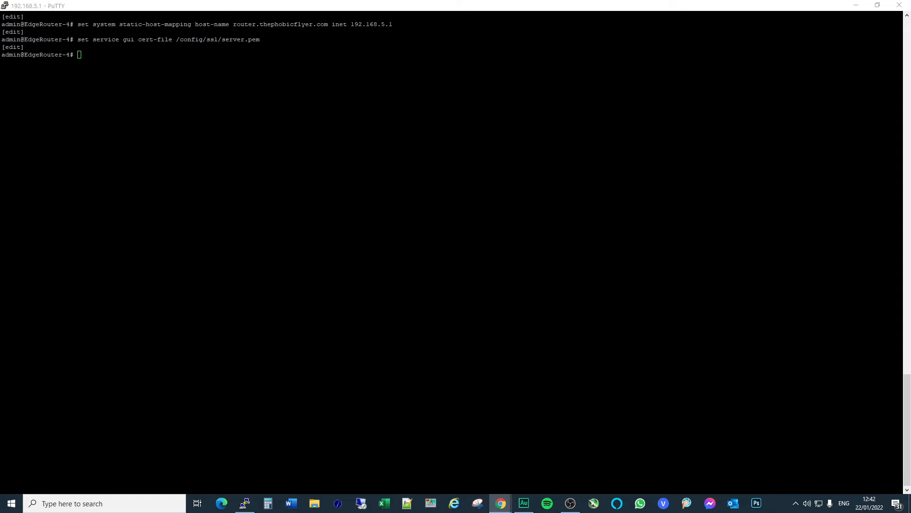
Step: Set the GUI ca-file to /config/ssl/ca.pem and the renew.acme task's executable path to /config/scripts/renew.acme.sh
{"action": "type", "text": "set service gui ca-file /config/ssl/ca.pem"}
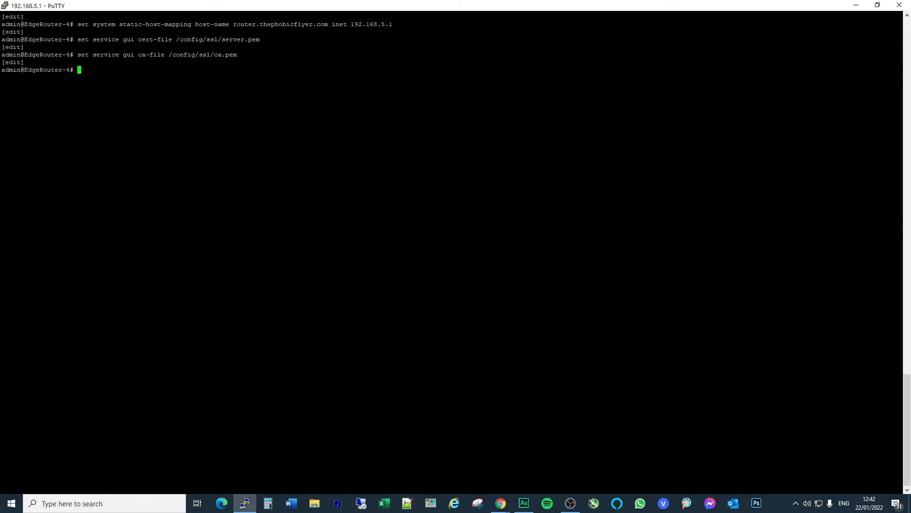
{"action": "left_click", "coordinate": [498, 503]}
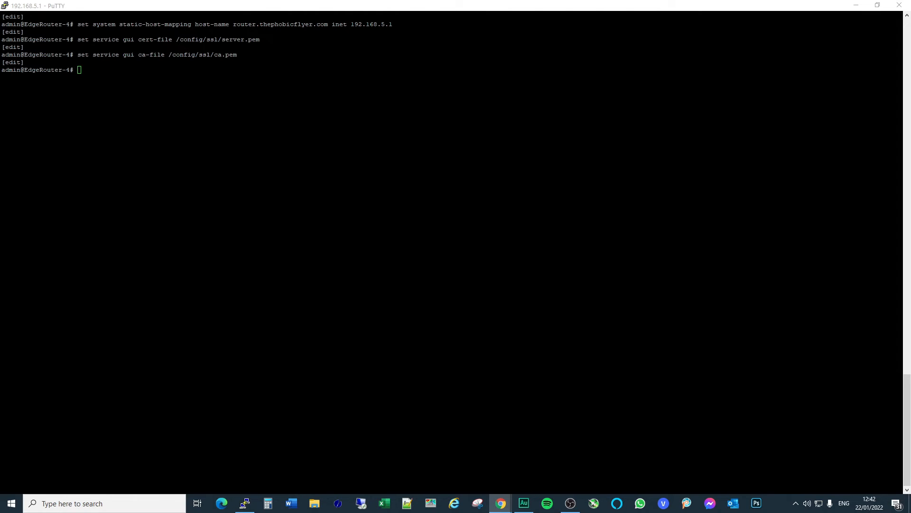
{"action": "type", "text": "set system task-scheduler task renew.acme executable path /config/scripts/renew.acme.sh"}
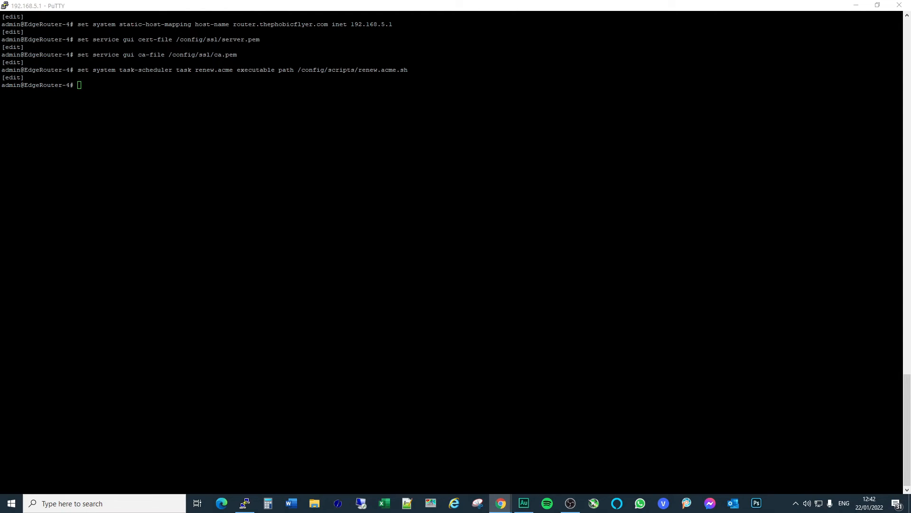
Step: Give the renew.acme task a 1d interval and executable arguments '-d router.thephobicflyer.com'
{"action": "type", "text": "set system task-scheduler task renew.acme interval 1d"}
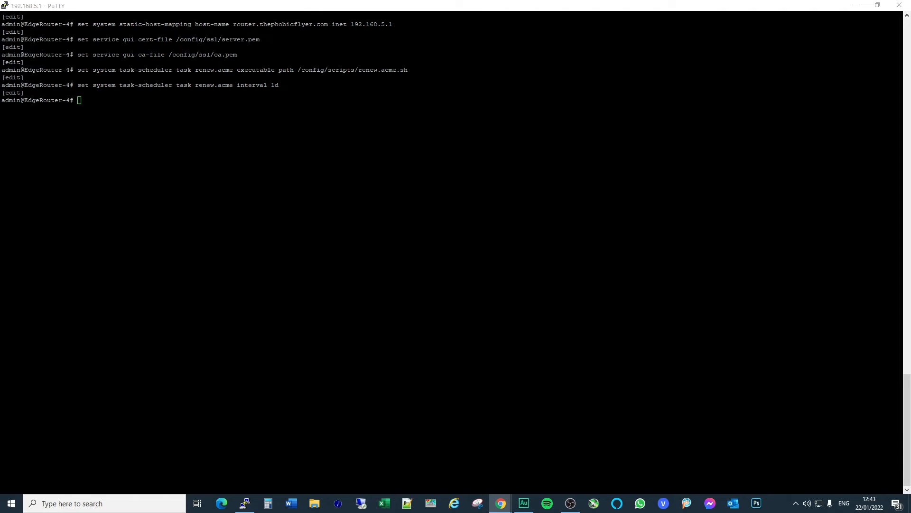
{"action": "type", "text": "set system task-scheduler task renew.acme executable arguments '"}
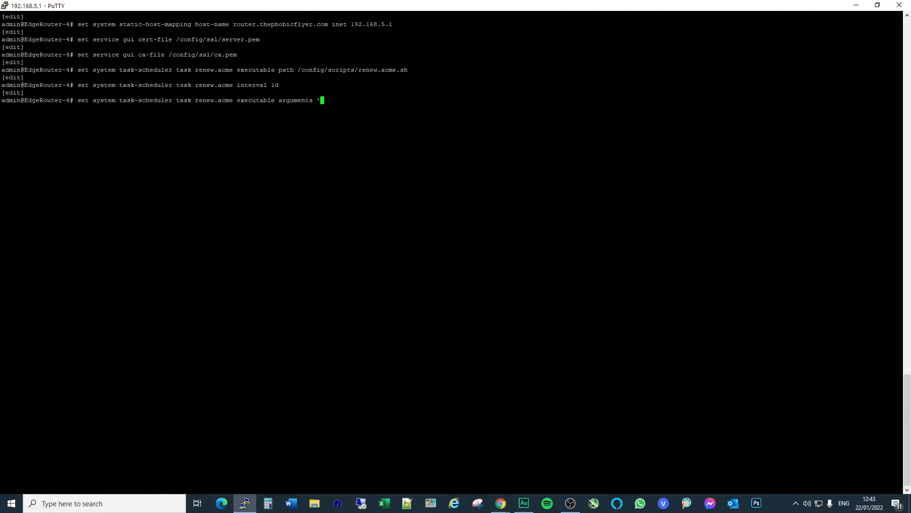
{"action": "type", "text": "-c"}
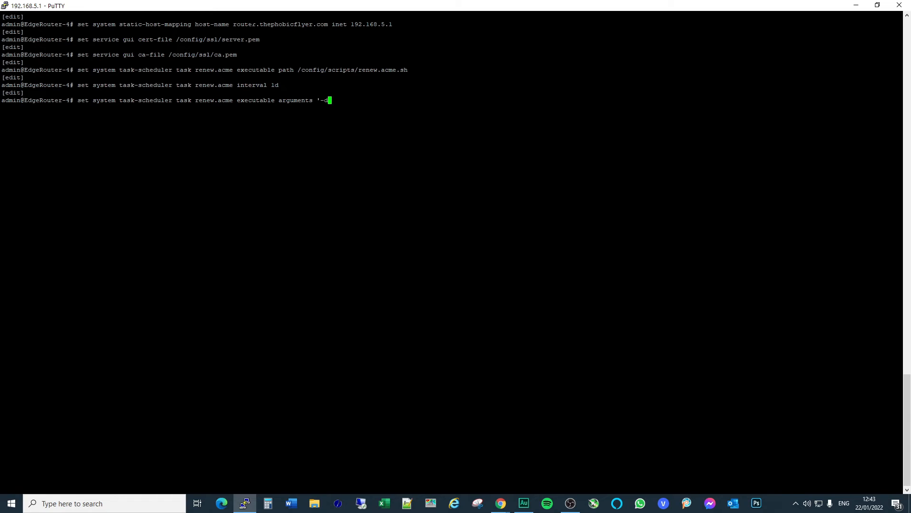
{"action": "double_click", "coordinate": [279, 24]}
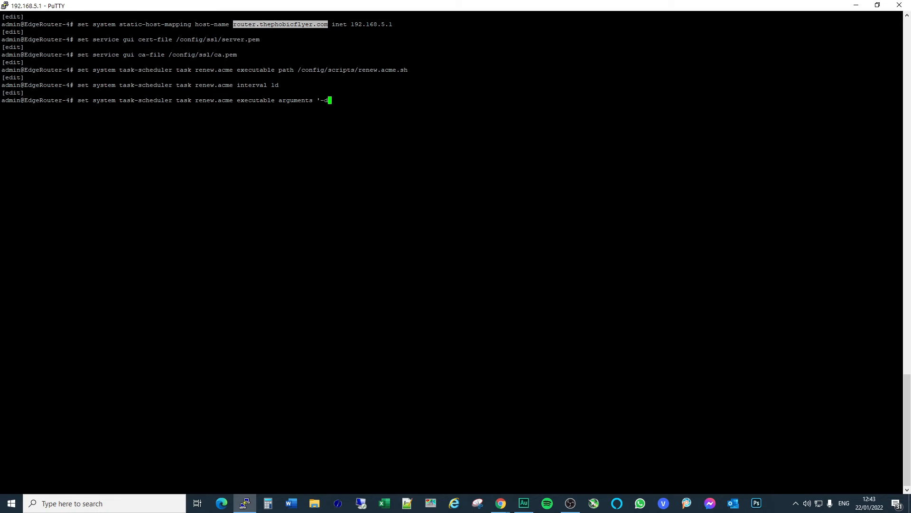
{"action": "type", "text": "router.thephobicflyer.com'"}
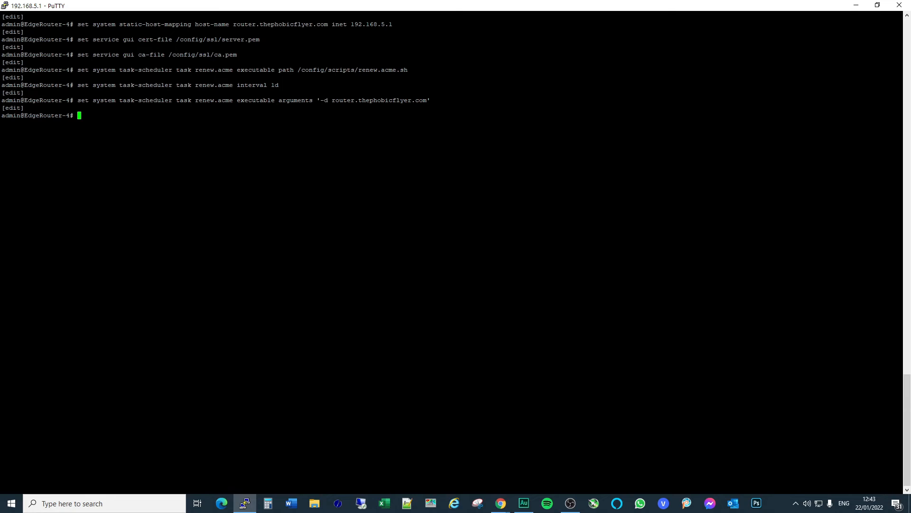
Step: Run 'commit ; save ; exit' to apply the changes, write /config/config.boot, and return to the operational prompt
{"action": "type", "text": "commit ;"}
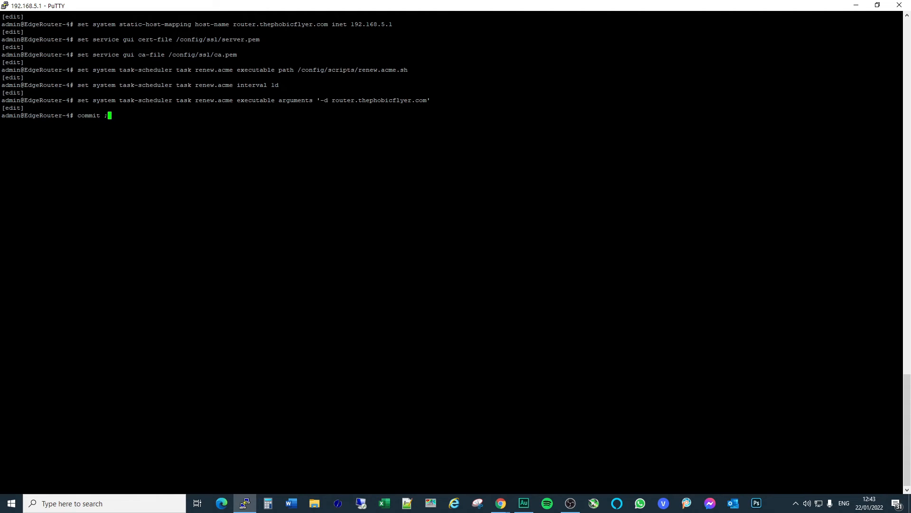
{"action": "type", "text": "save ;ex"}
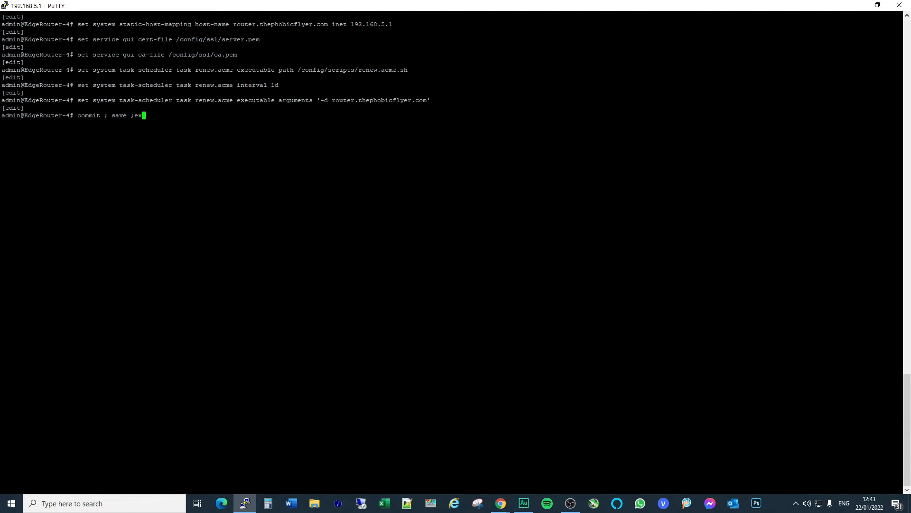
{"action": "key", "text": "Backspace"}
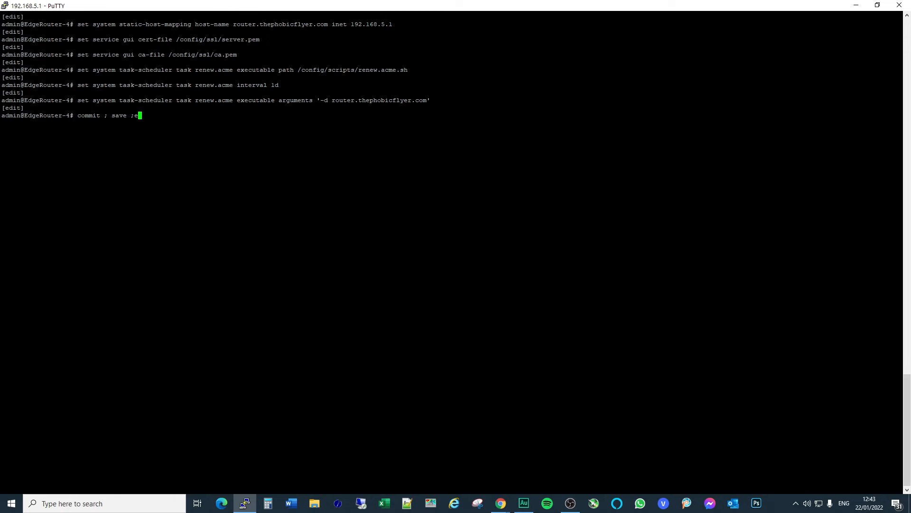
{"action": "key", "text": "Backspace"}
{"action": "type", "text": " exit"}
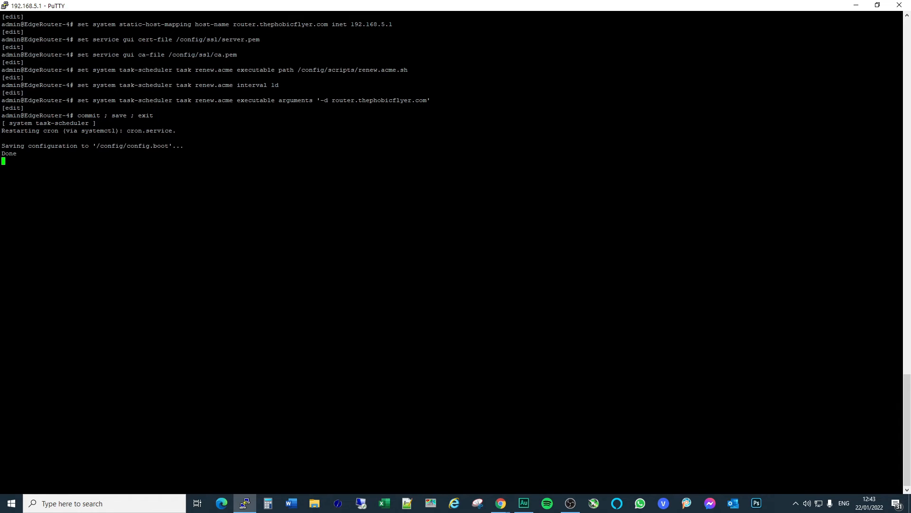
{"action": "key", "text": "Return"}
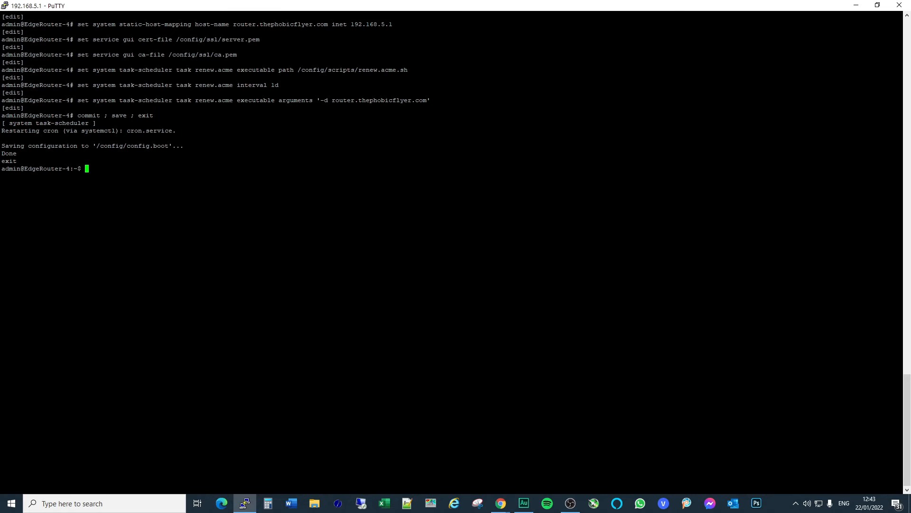
Step: Browse to router.thephobicflyer.com in Chrome to reach the EdgeMAX login page
{"action": "left_click", "coordinate": [498, 507]}
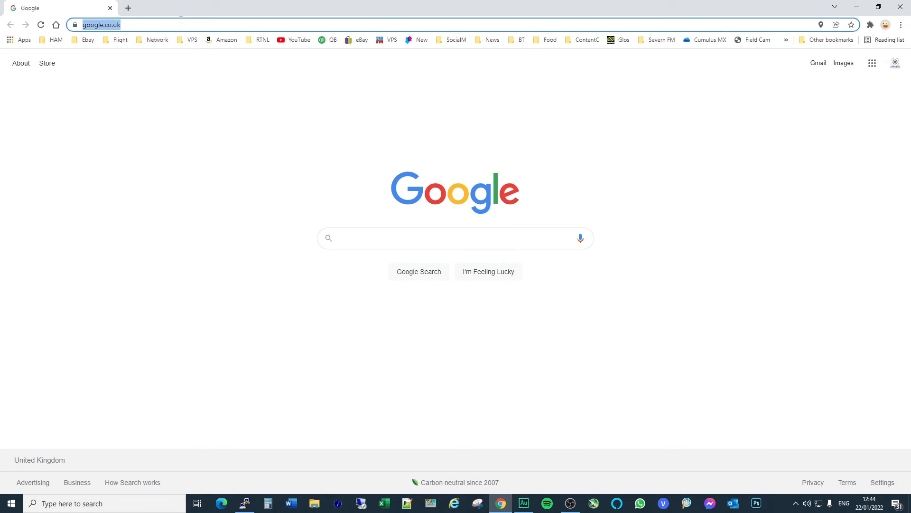
{"action": "type", "text": "router.thephobicfl"}
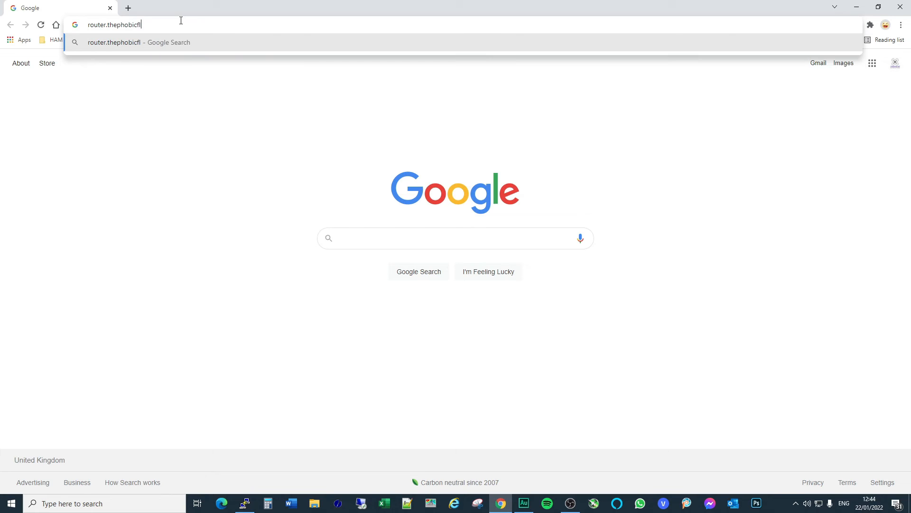
{"action": "type", "text": "yer.com"}
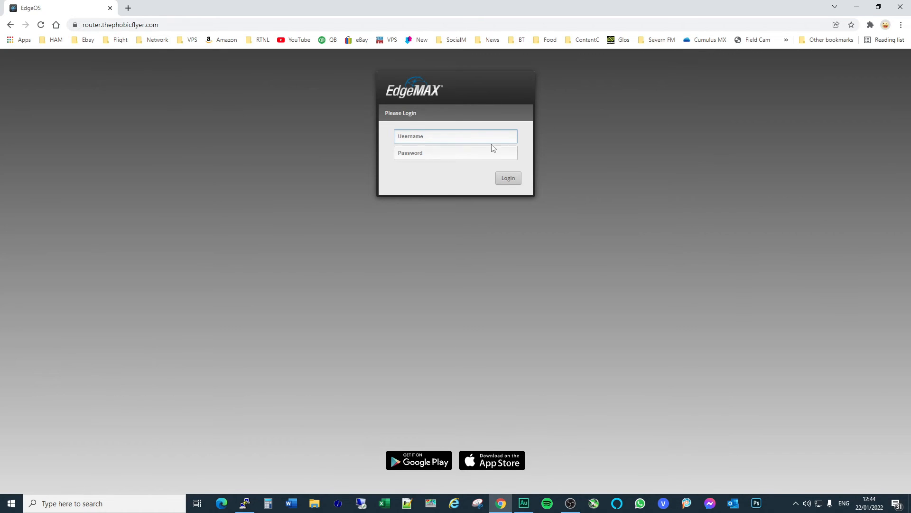
Step: Sign in to the EdgeOS web interface as admin using the suggested username and the password
{"action": "left_click", "coordinate": [455, 135]}
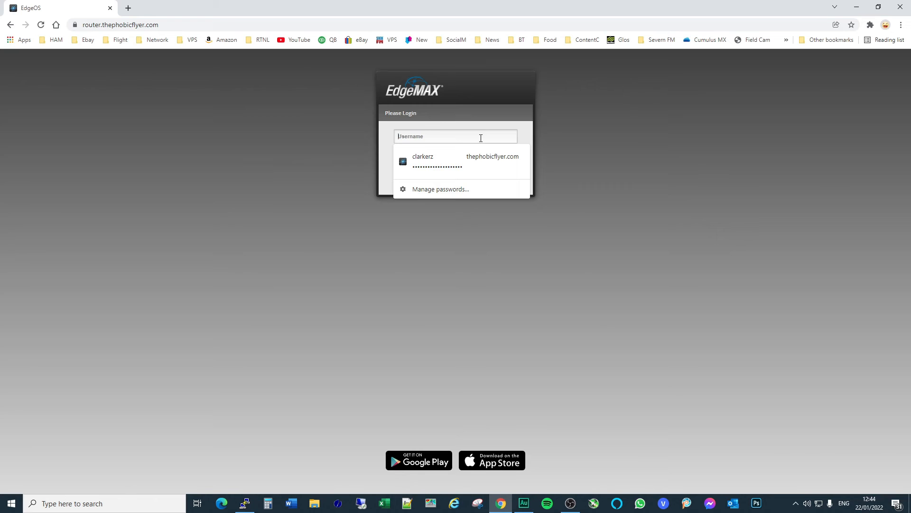
{"action": "type", "text": "a"}
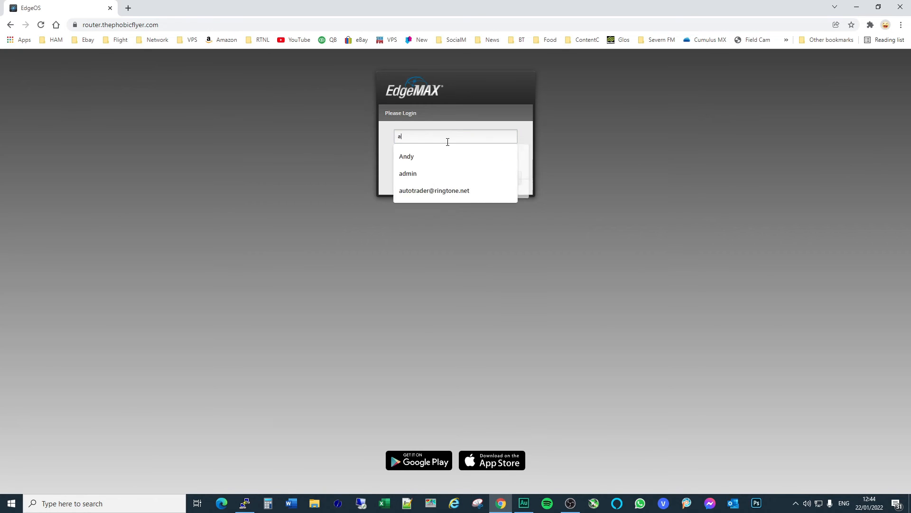
{"action": "left_click", "coordinate": [409, 172]}
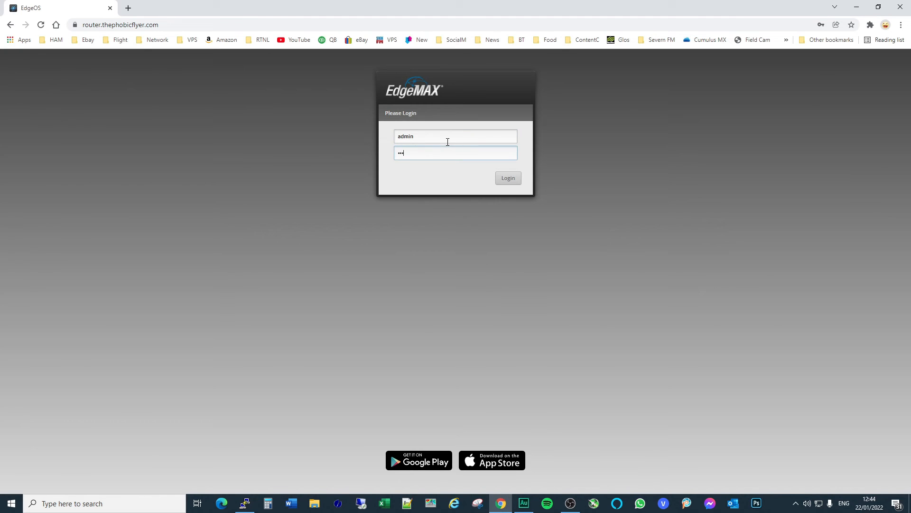
{"action": "left_click", "coordinate": [455, 151]}
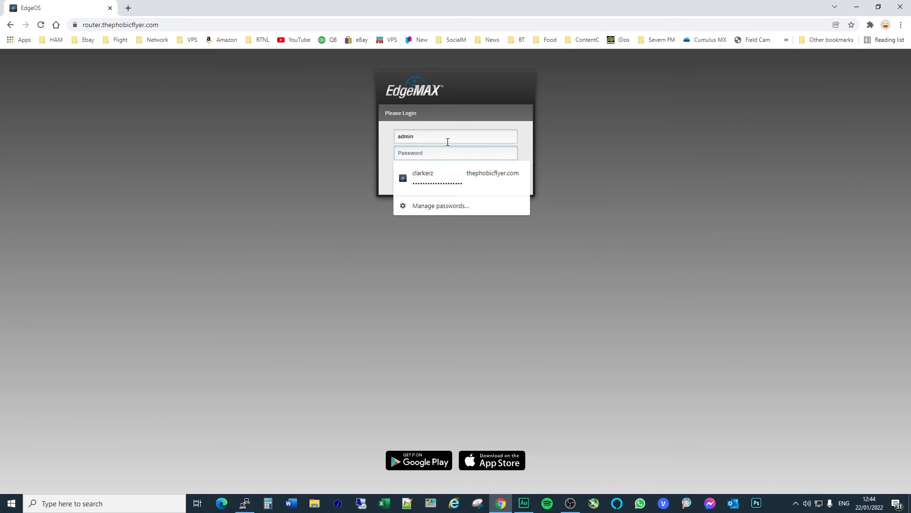
{"action": "left_click", "coordinate": [461, 177]}
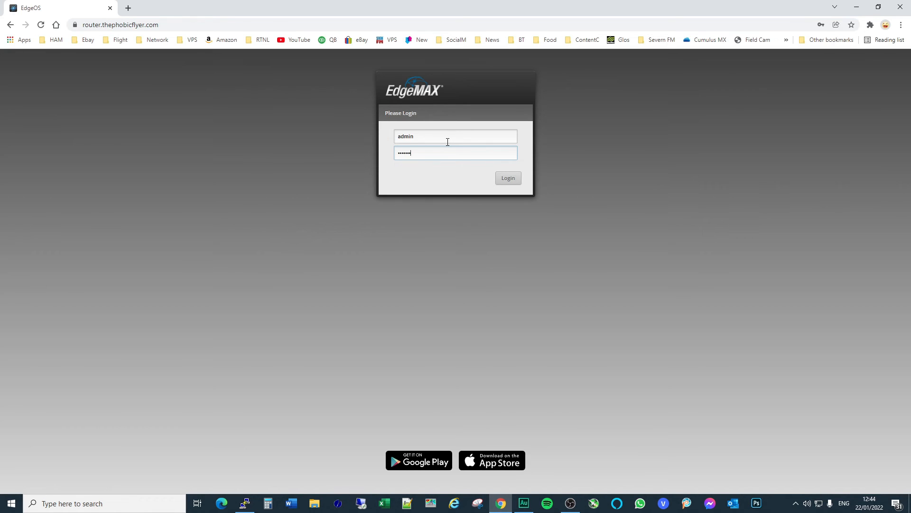
{"action": "left_click", "coordinate": [507, 178]}
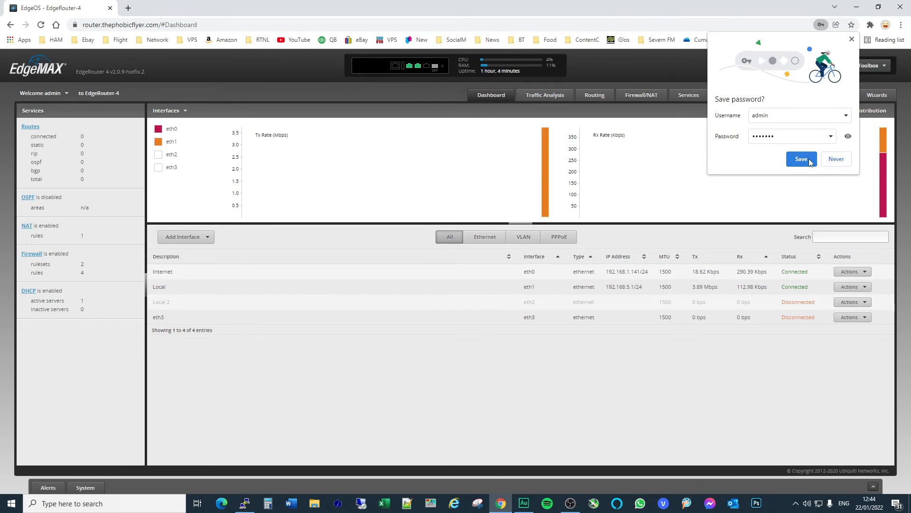
Step: Dismiss the save-password offer, confirm via the padlock that the certificate is valid for router.thephobicflyer.com issued by R3, and return to PuTTY
{"action": "left_click", "coordinate": [801, 159]}
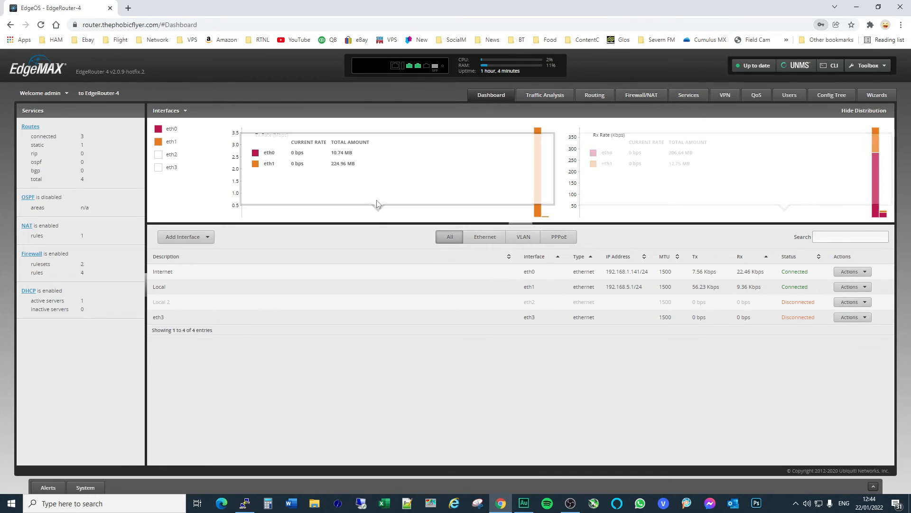
{"action": "left_click", "coordinate": [75, 25]}
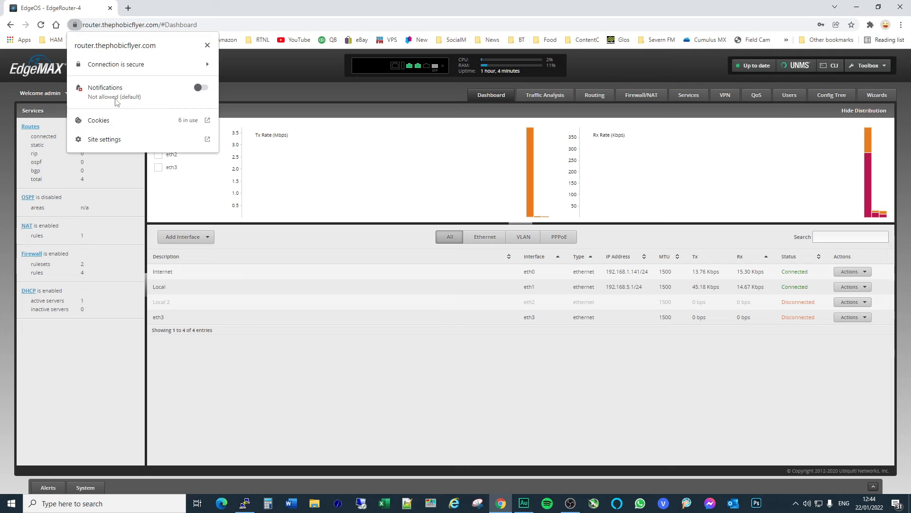
{"action": "mouse_move", "coordinate": [208, 120]}
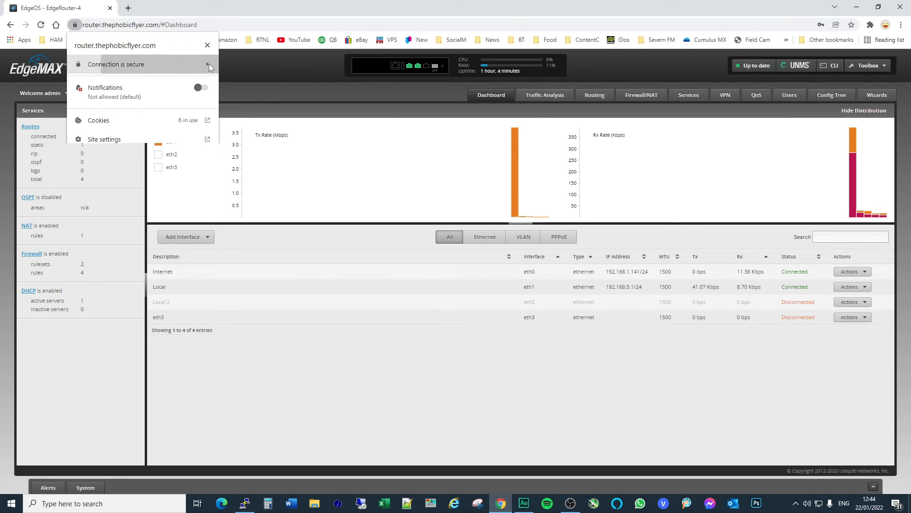
{"action": "left_click", "coordinate": [115, 65]}
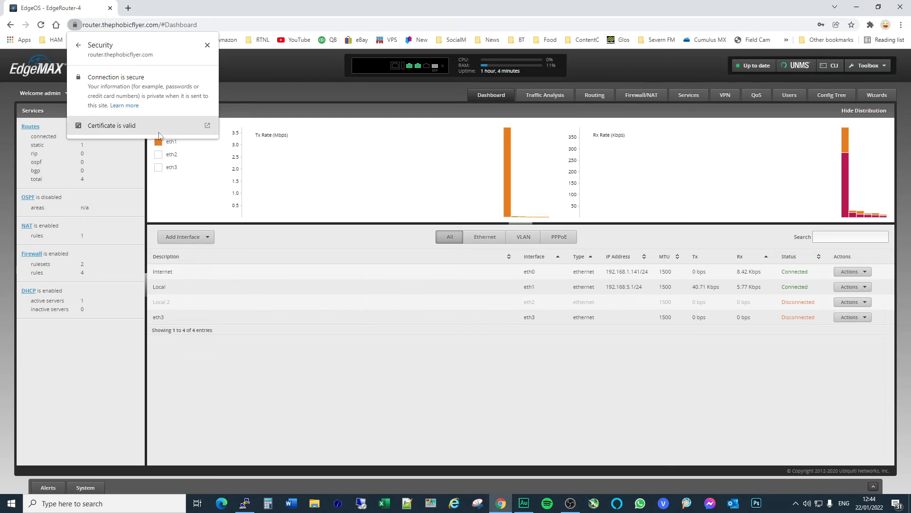
{"action": "left_click", "coordinate": [112, 125]}
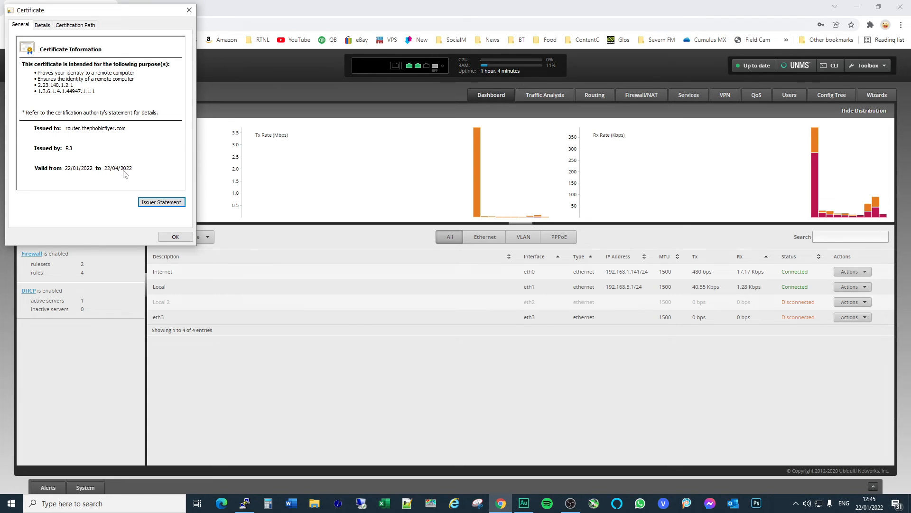
{"action": "left_click", "coordinate": [175, 236]}
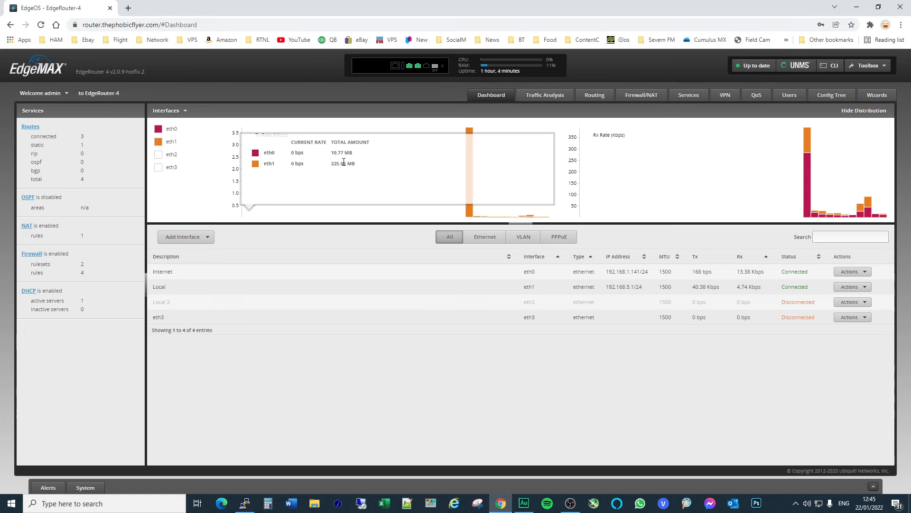
{"action": "left_click", "coordinate": [244, 503]}
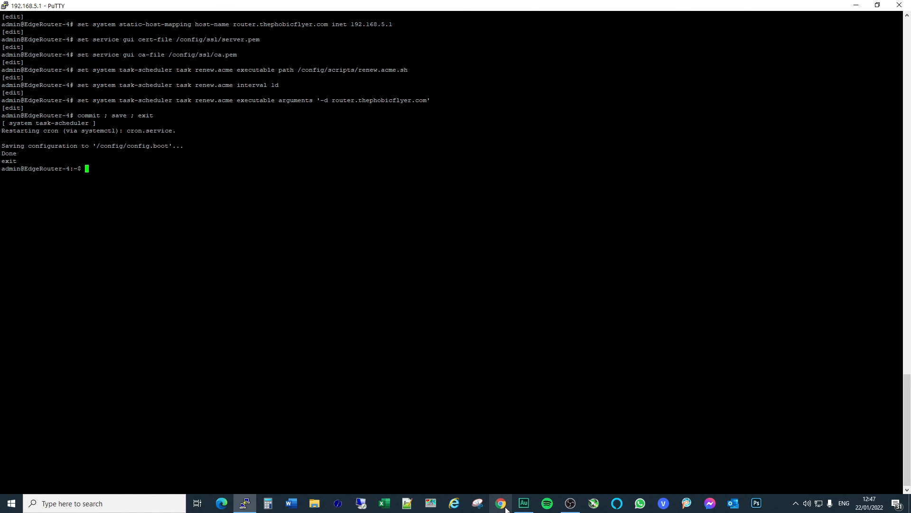
Step: Search 'whats my ip' in Chrome to see the public IP address, then switch back to the PuTTY session
{"action": "left_click", "coordinate": [500, 503]}
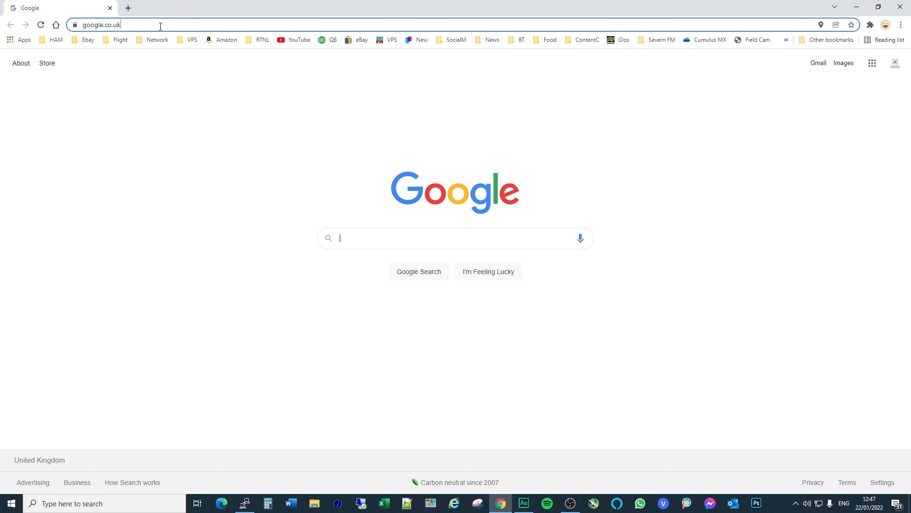
{"action": "left_click", "coordinate": [454, 237]}
{"action": "type", "text": "whats my ip"}
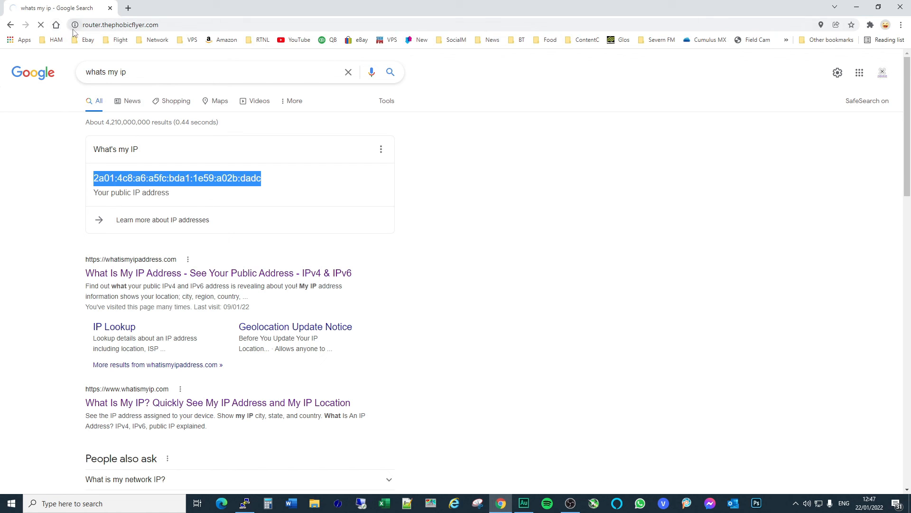
{"action": "left_click", "coordinate": [74, 25]}
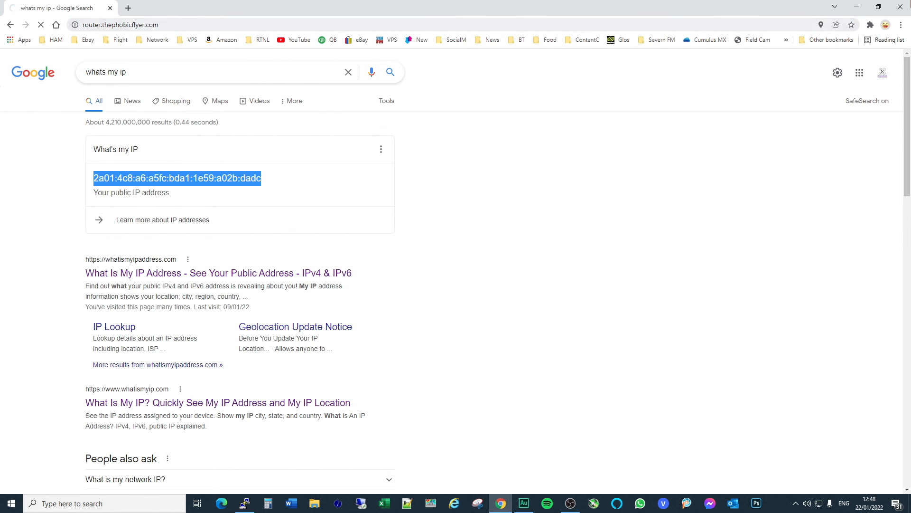
{"action": "left_click", "coordinate": [245, 504]}
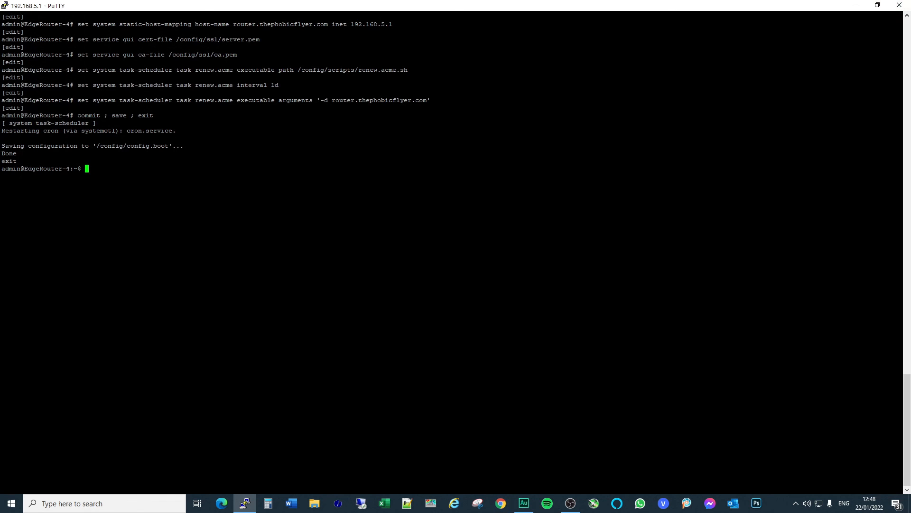